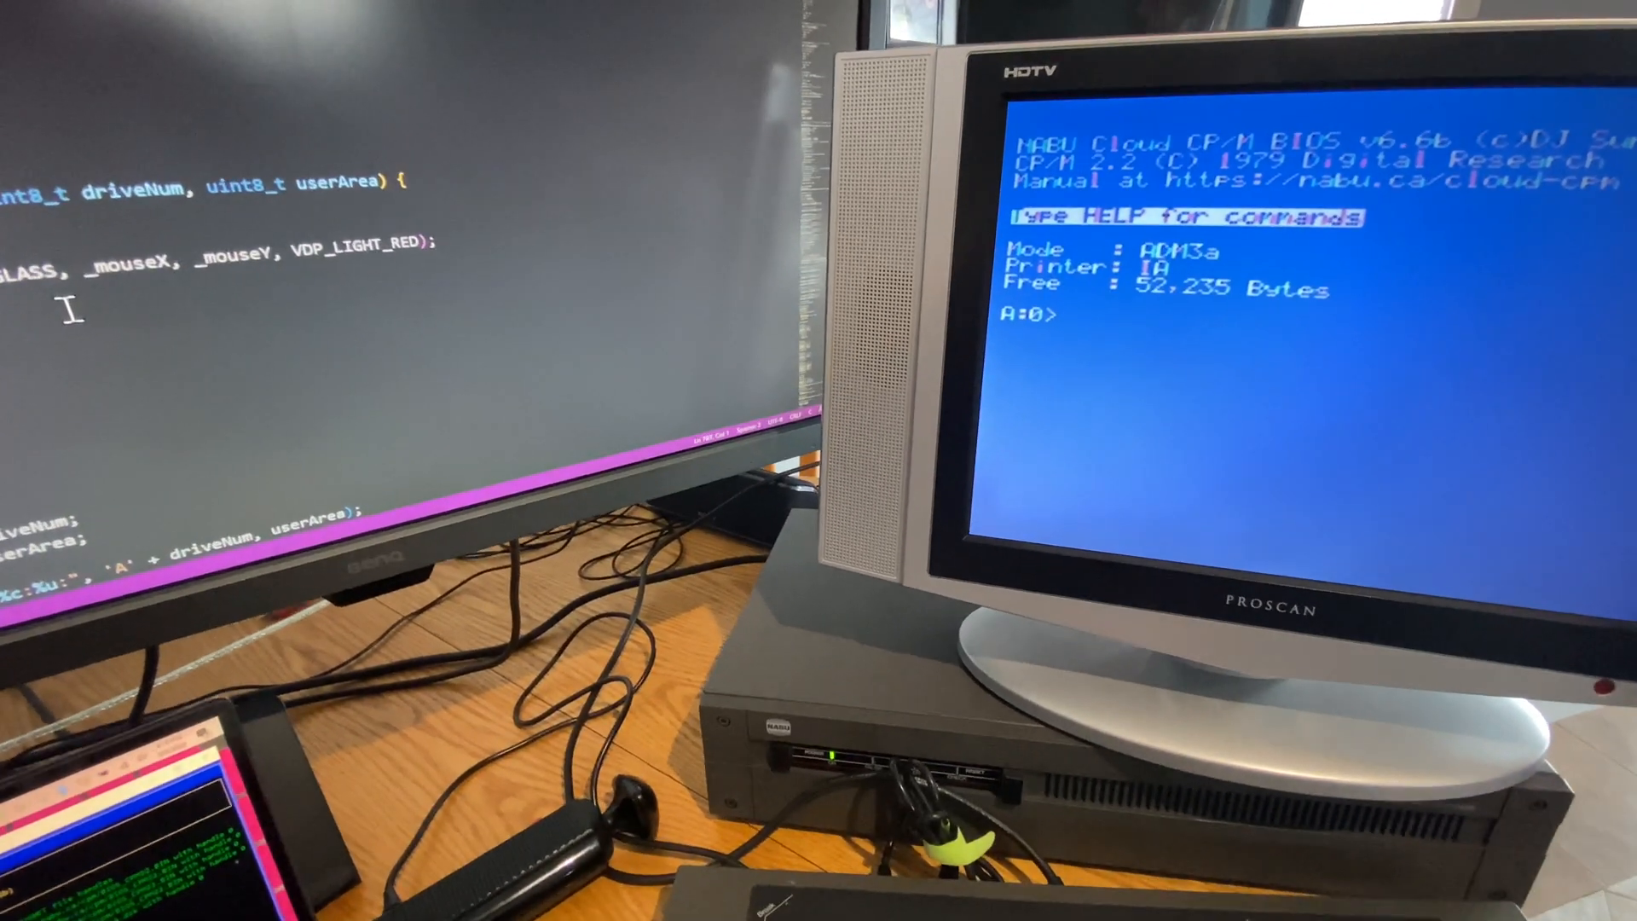
# Switch to drive C: and run cloudgui from the A:0> prompt.
pyautogui.write('c:')
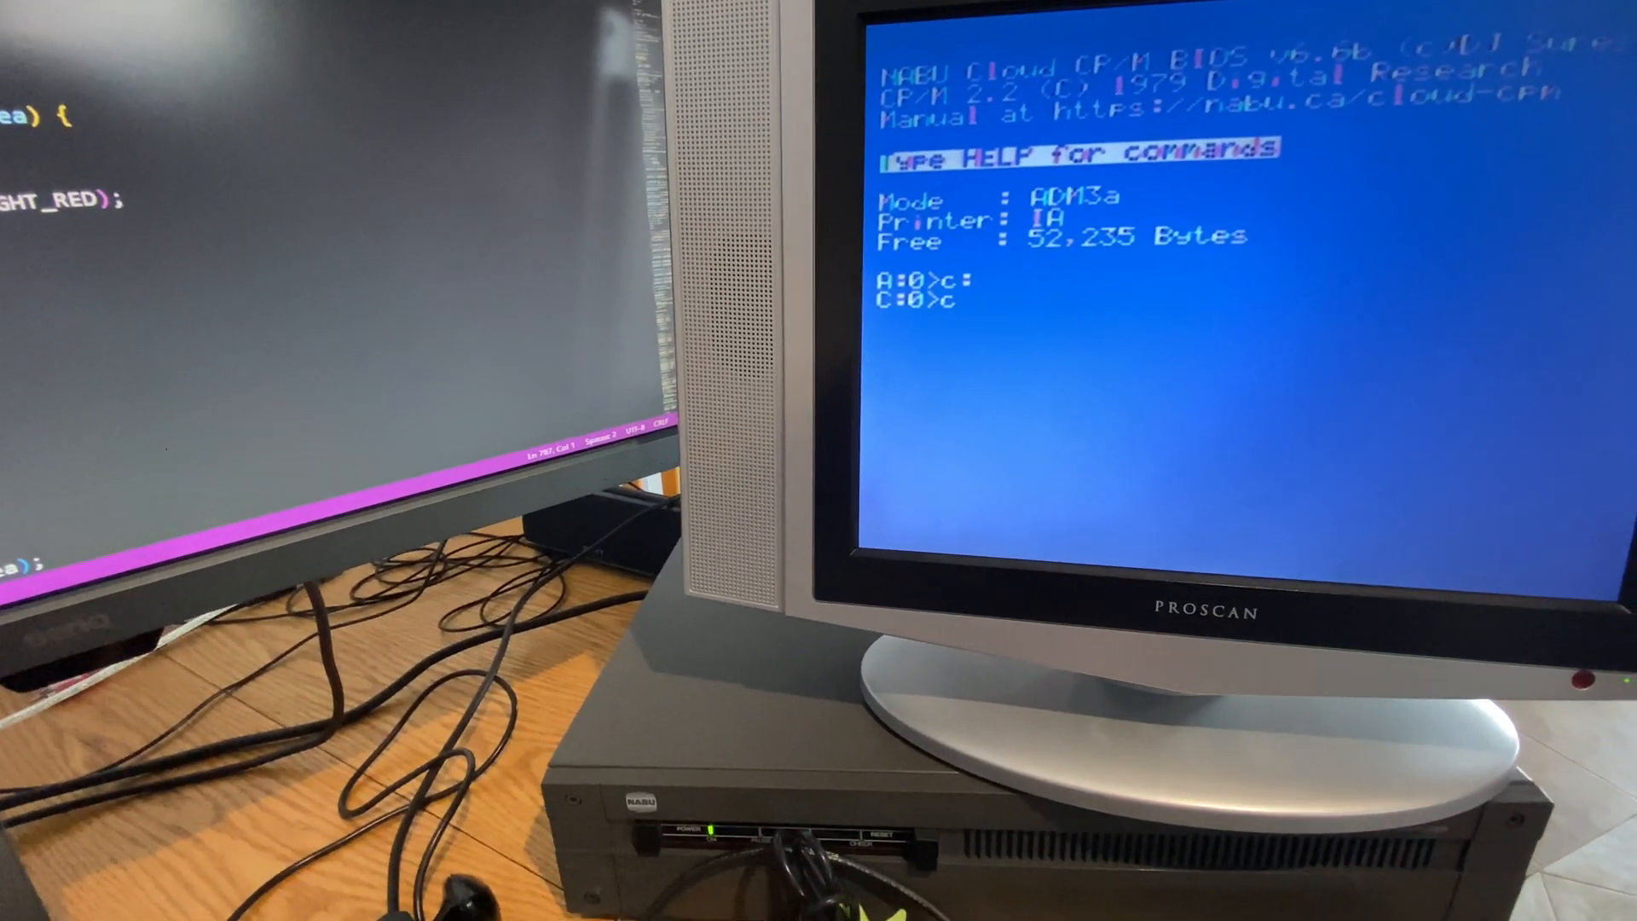
pyautogui.write('cloudgui')
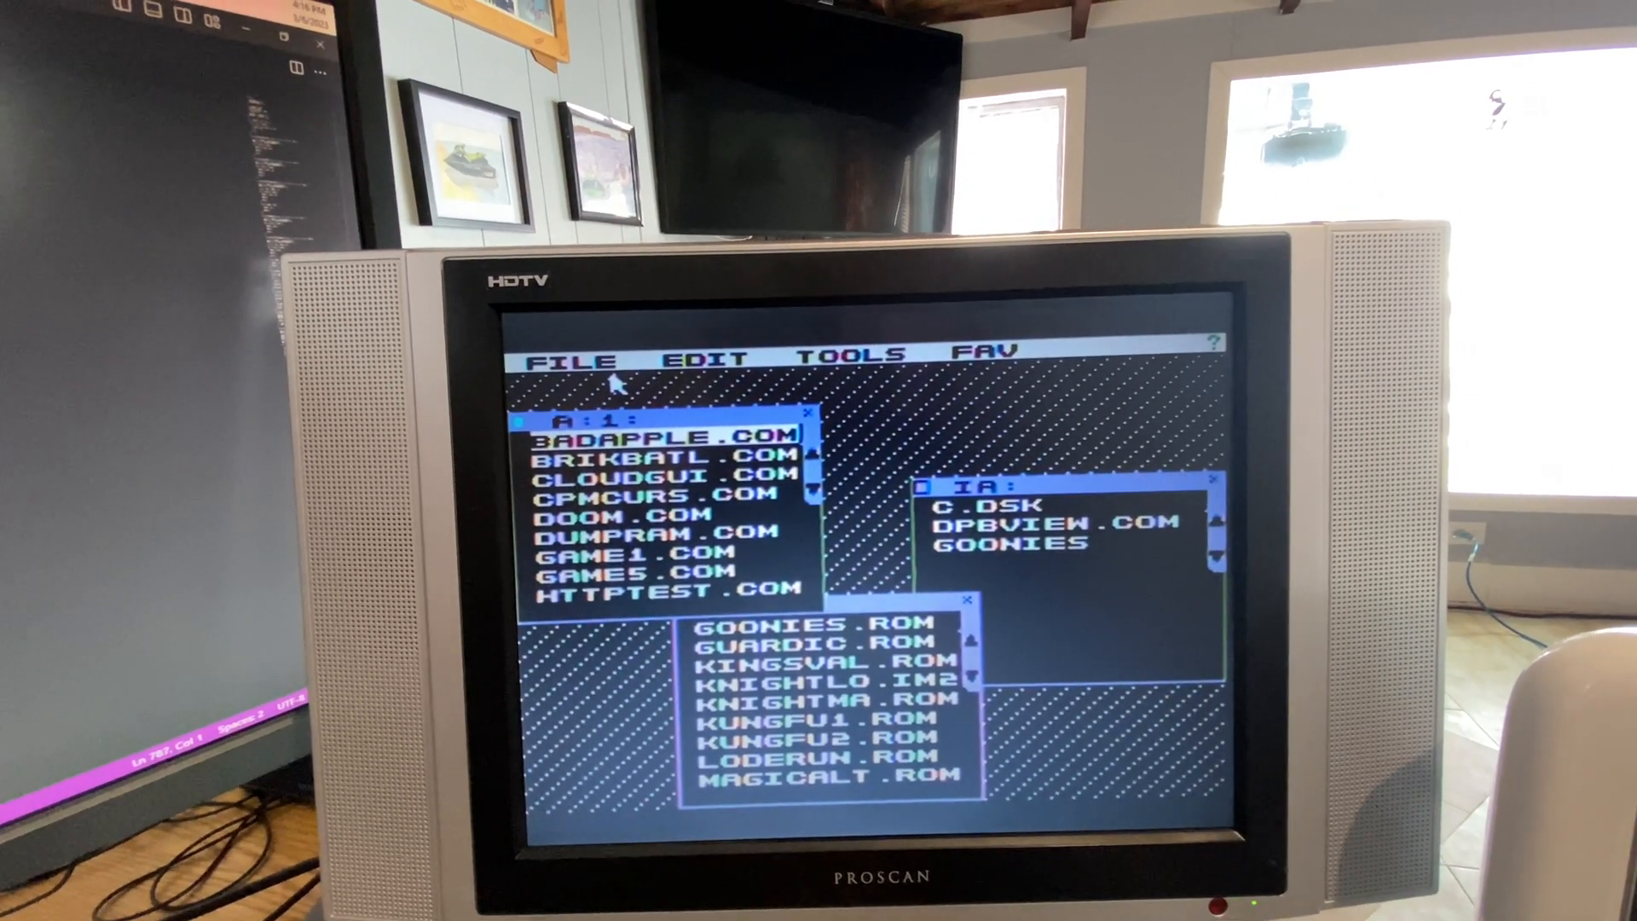
pyautogui.click(583, 354)
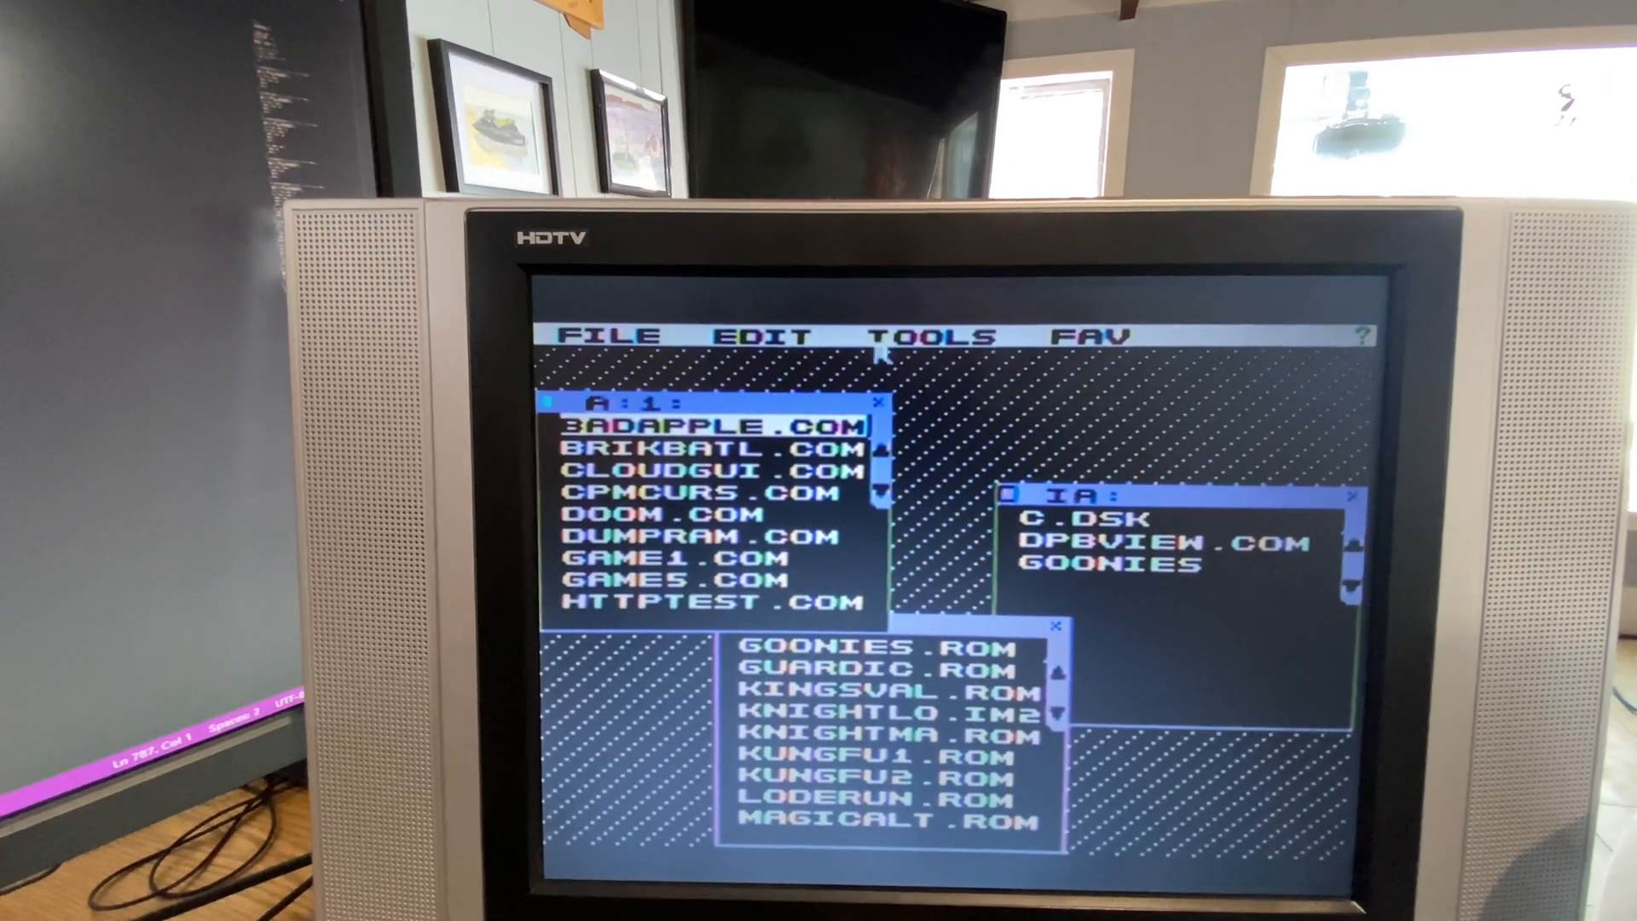
pyautogui.click(933, 346)
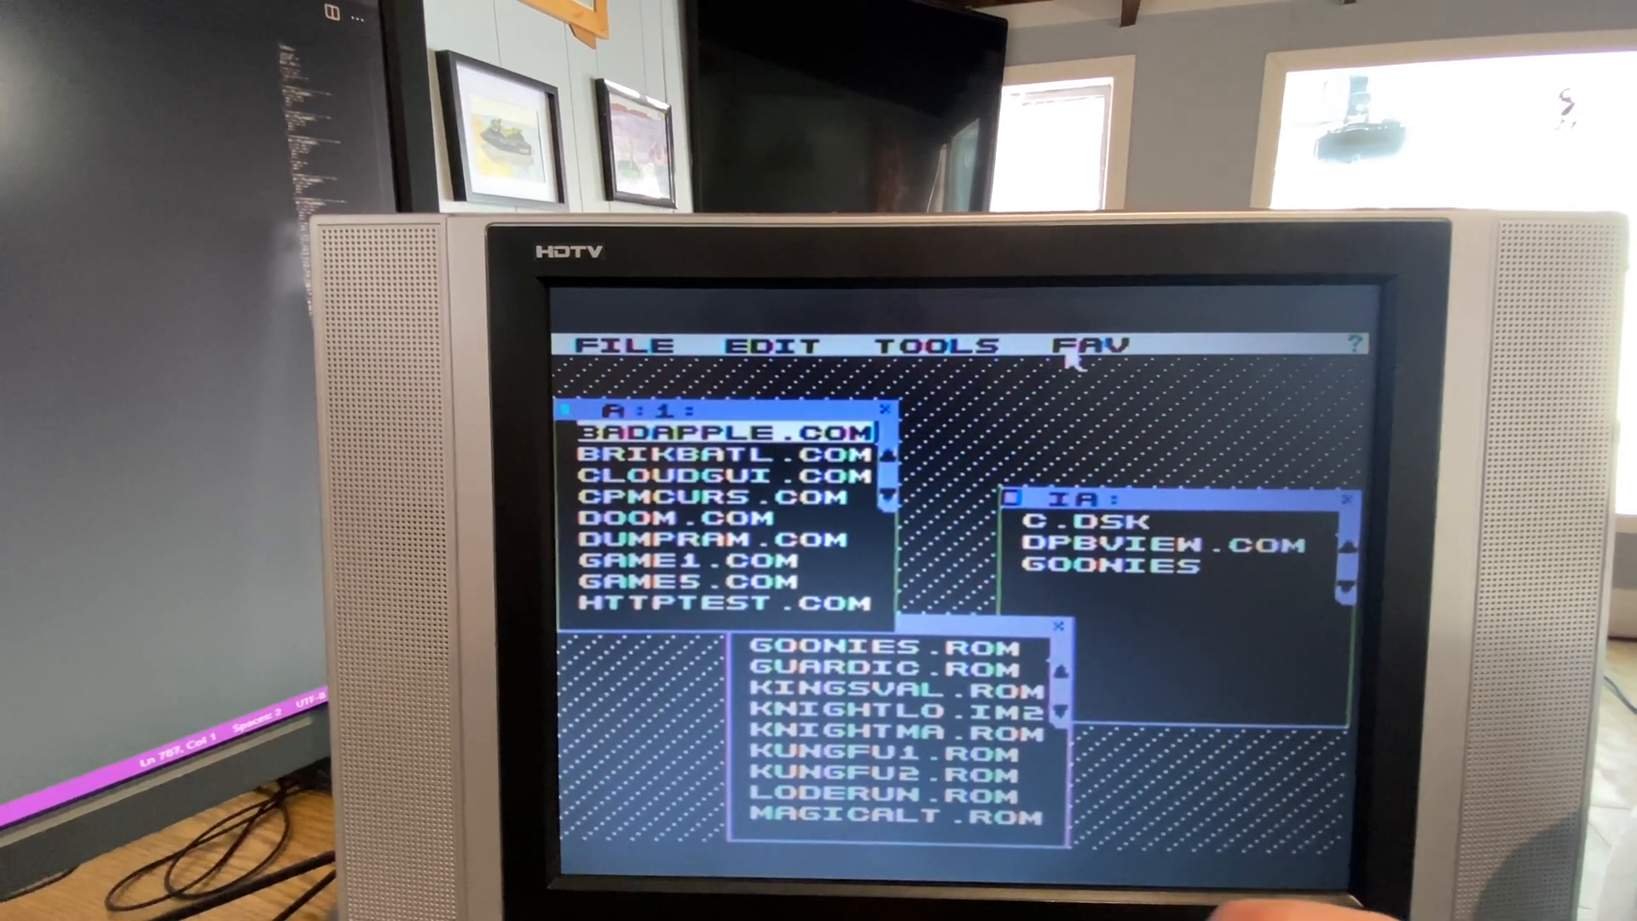
pyautogui.click(1097, 345)
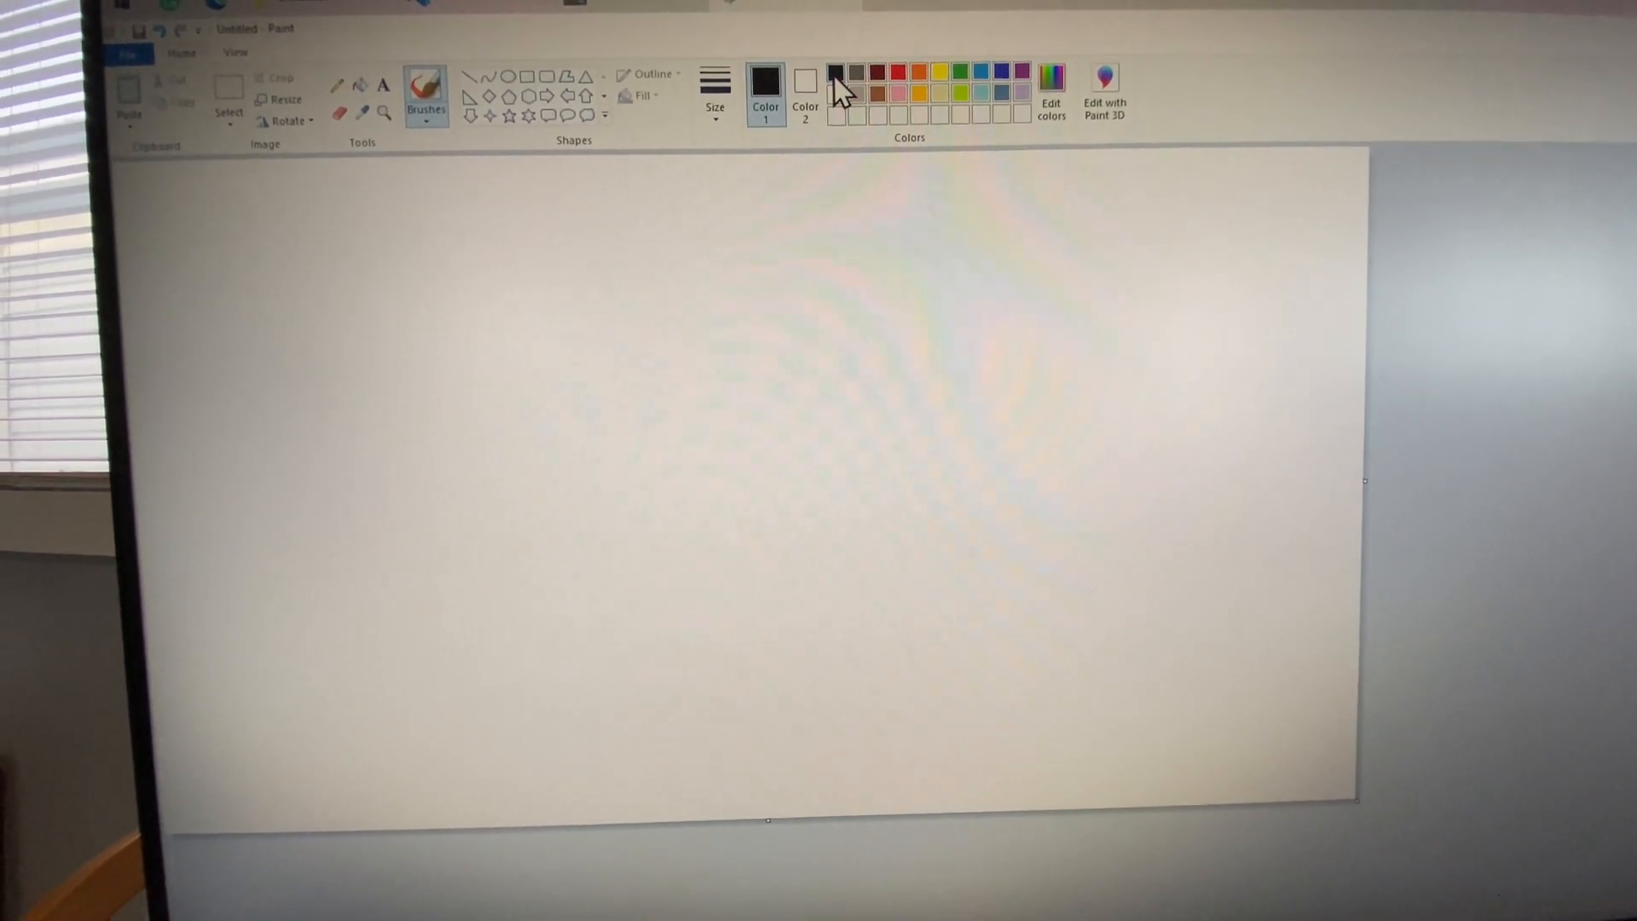
# Draw the outer box and dividing lines of the BIOS/BDOS/CCP/TPA memory map.
pyautogui.moveTo(615, 237); pyautogui.dragTo(616, 537)
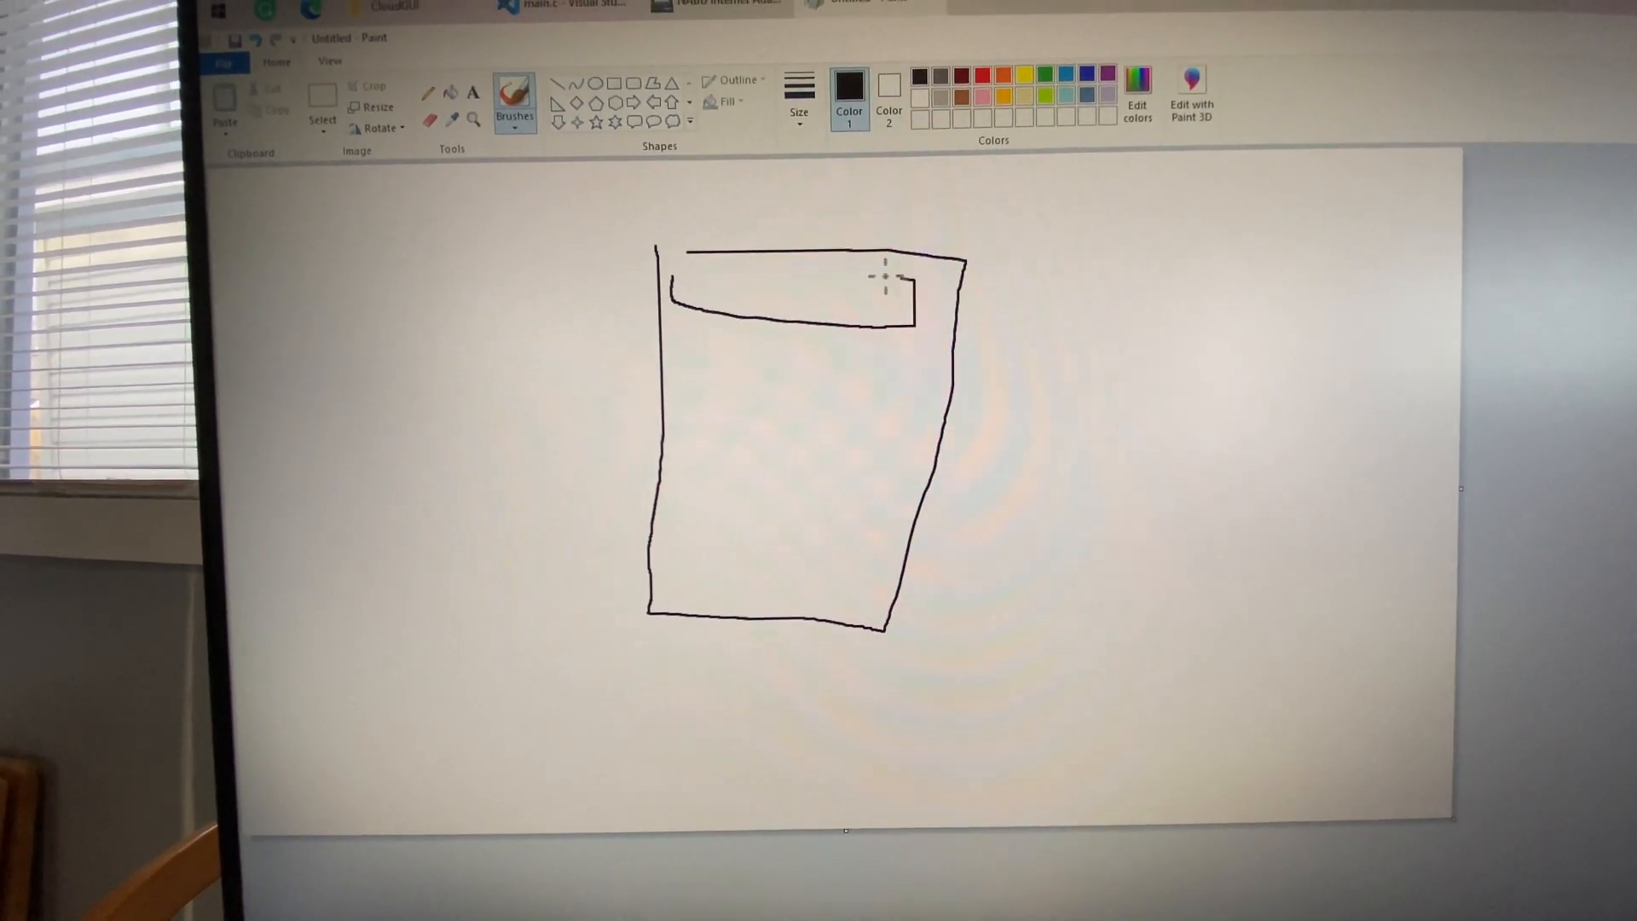
pyautogui.moveTo(658, 380); pyautogui.dragTo(846, 394)
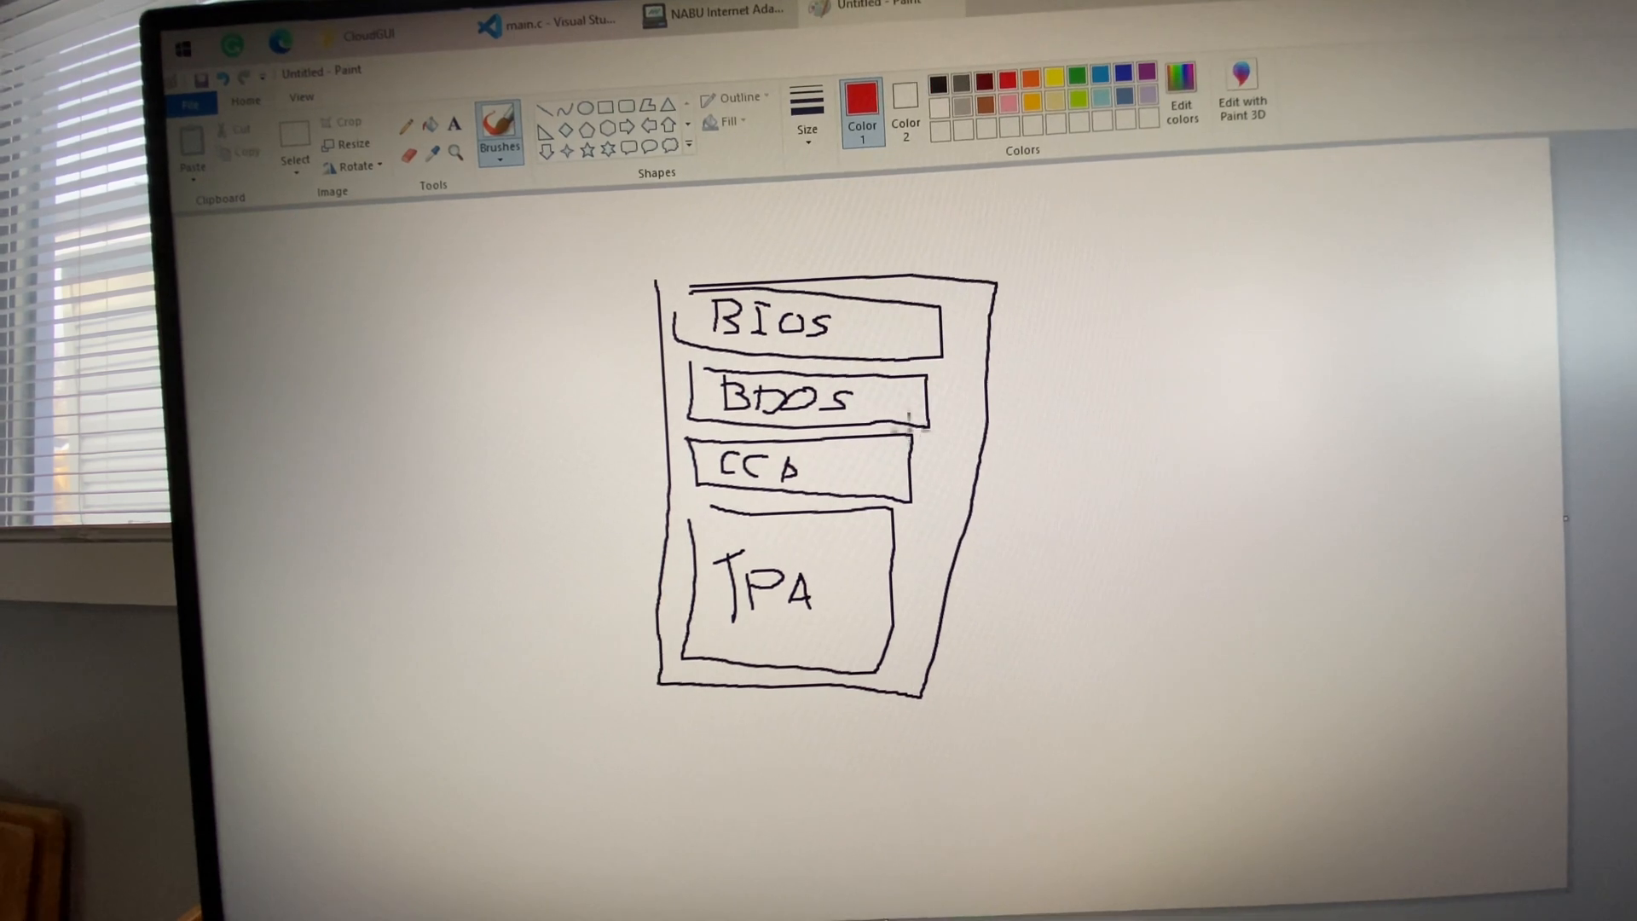
pyautogui.moveTo(826, 476); pyautogui.dragTo(939, 470)
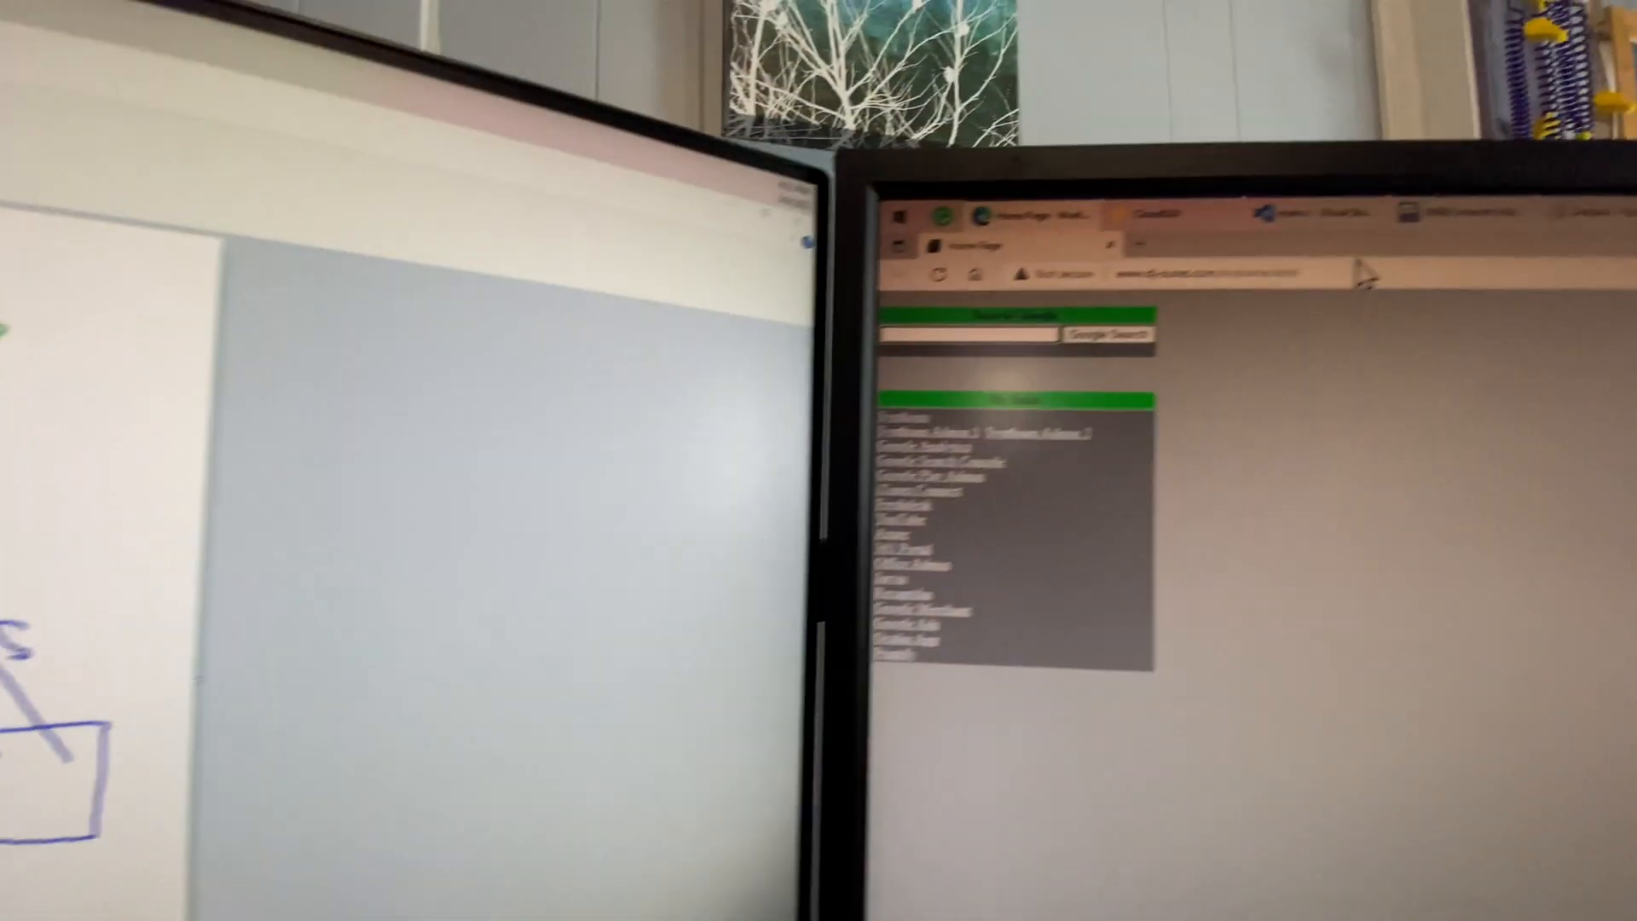
# Search for 'cp' in the browser address bar to find a CP/M reference page.
pyautogui.write('cpm.h')
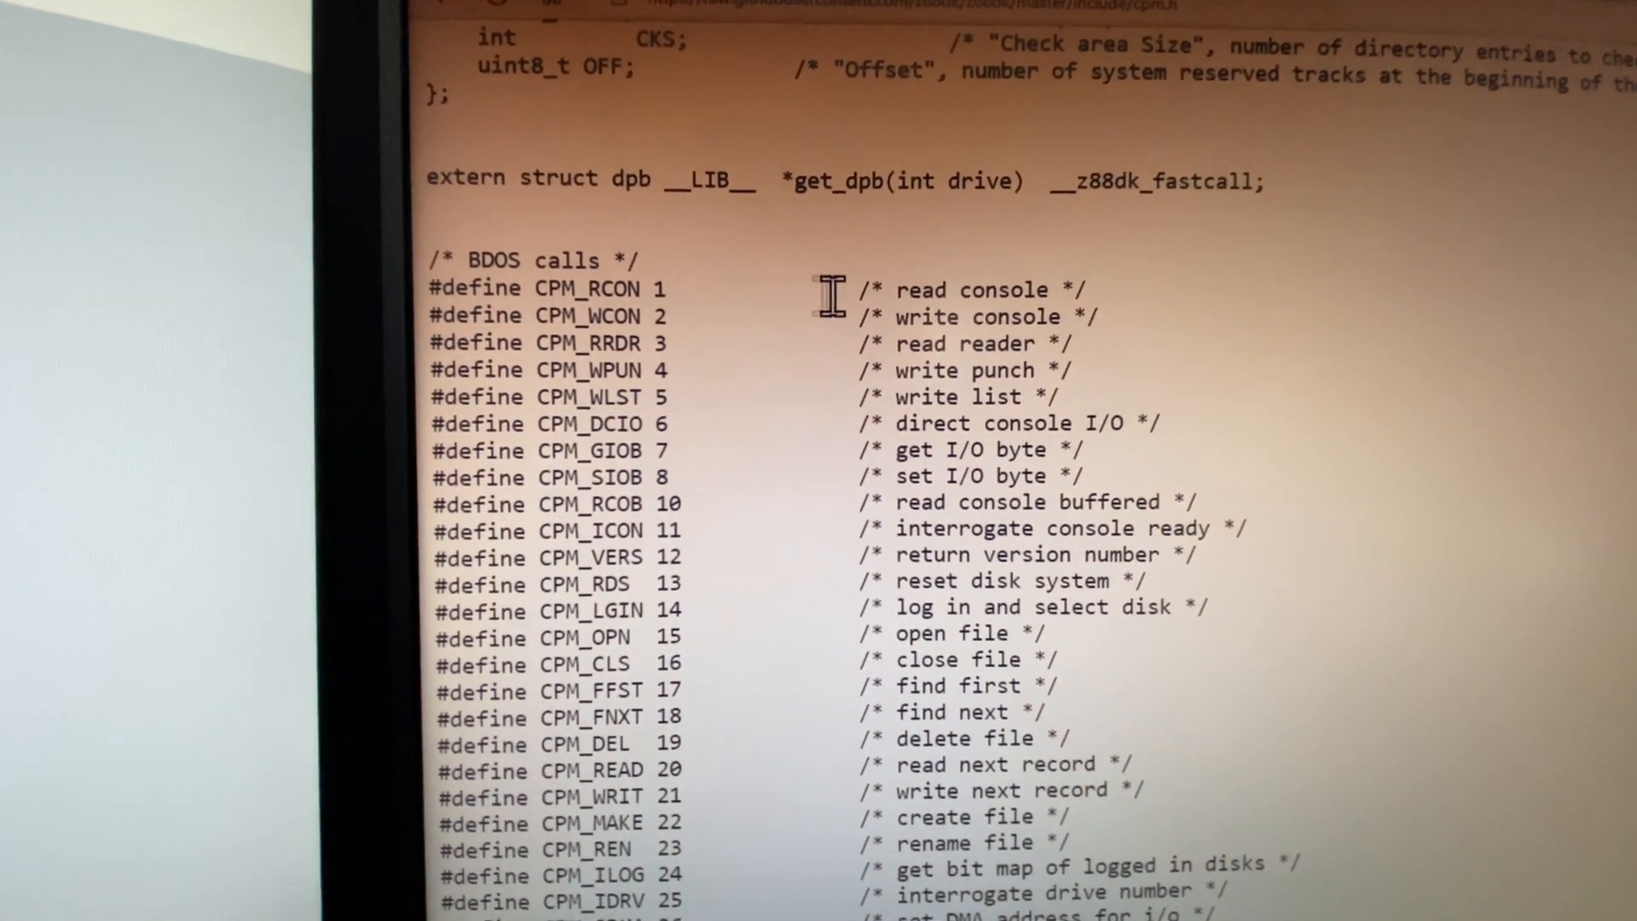
# Scroll z88dk's cpm.h down to the /* BDOS calls */ section.
pyautogui.scroll(-3)
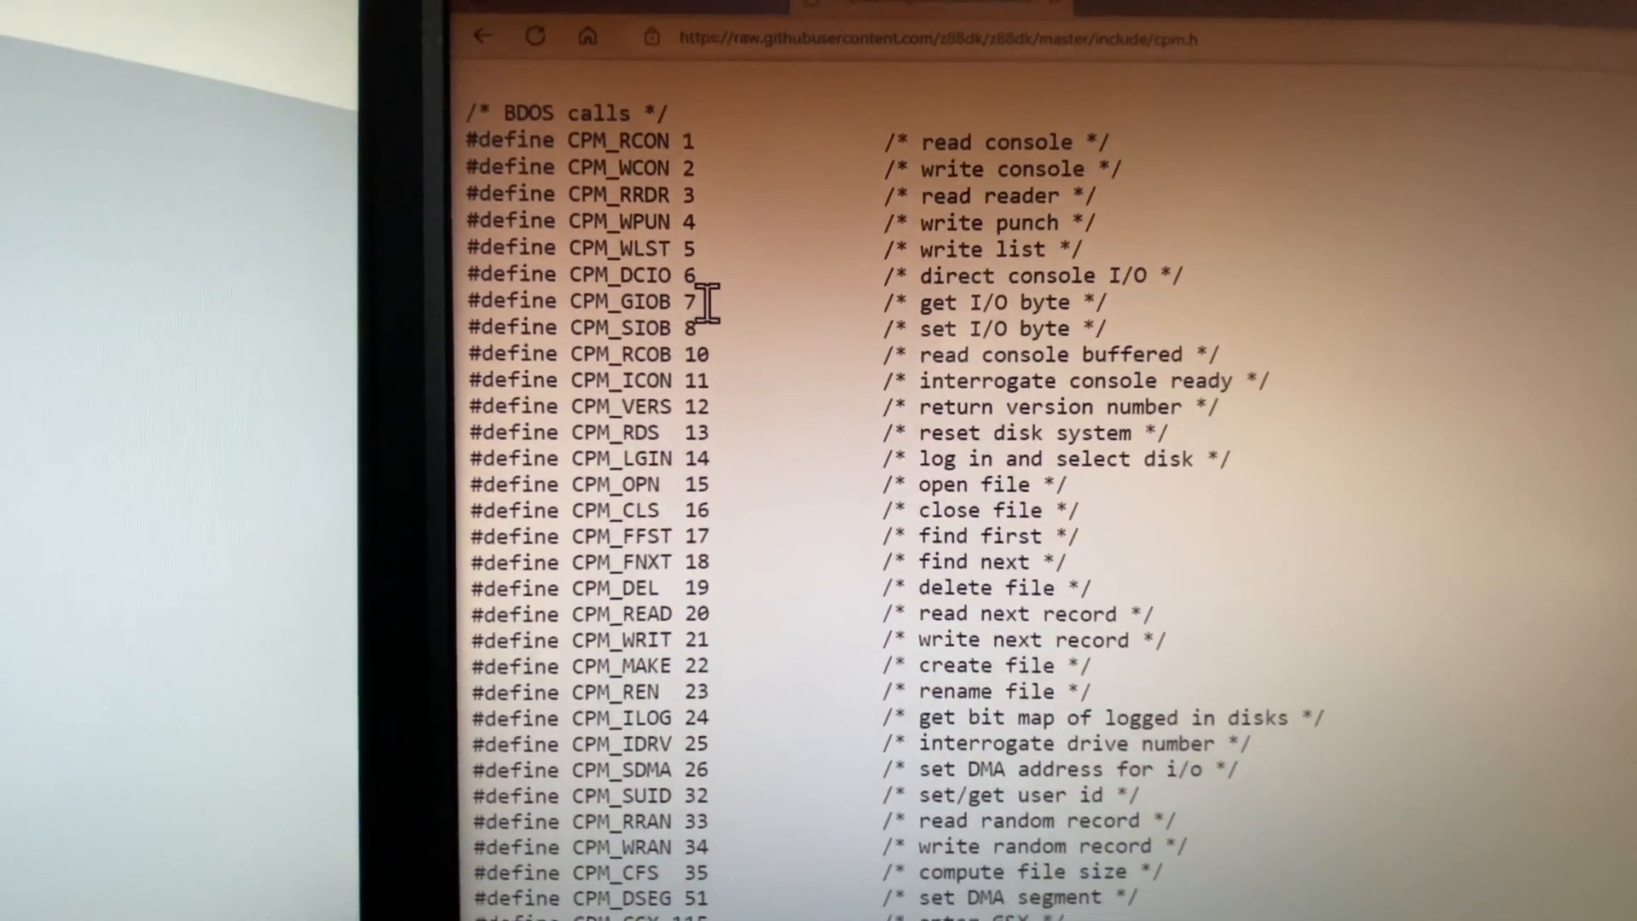
pyautogui.scroll(-3)
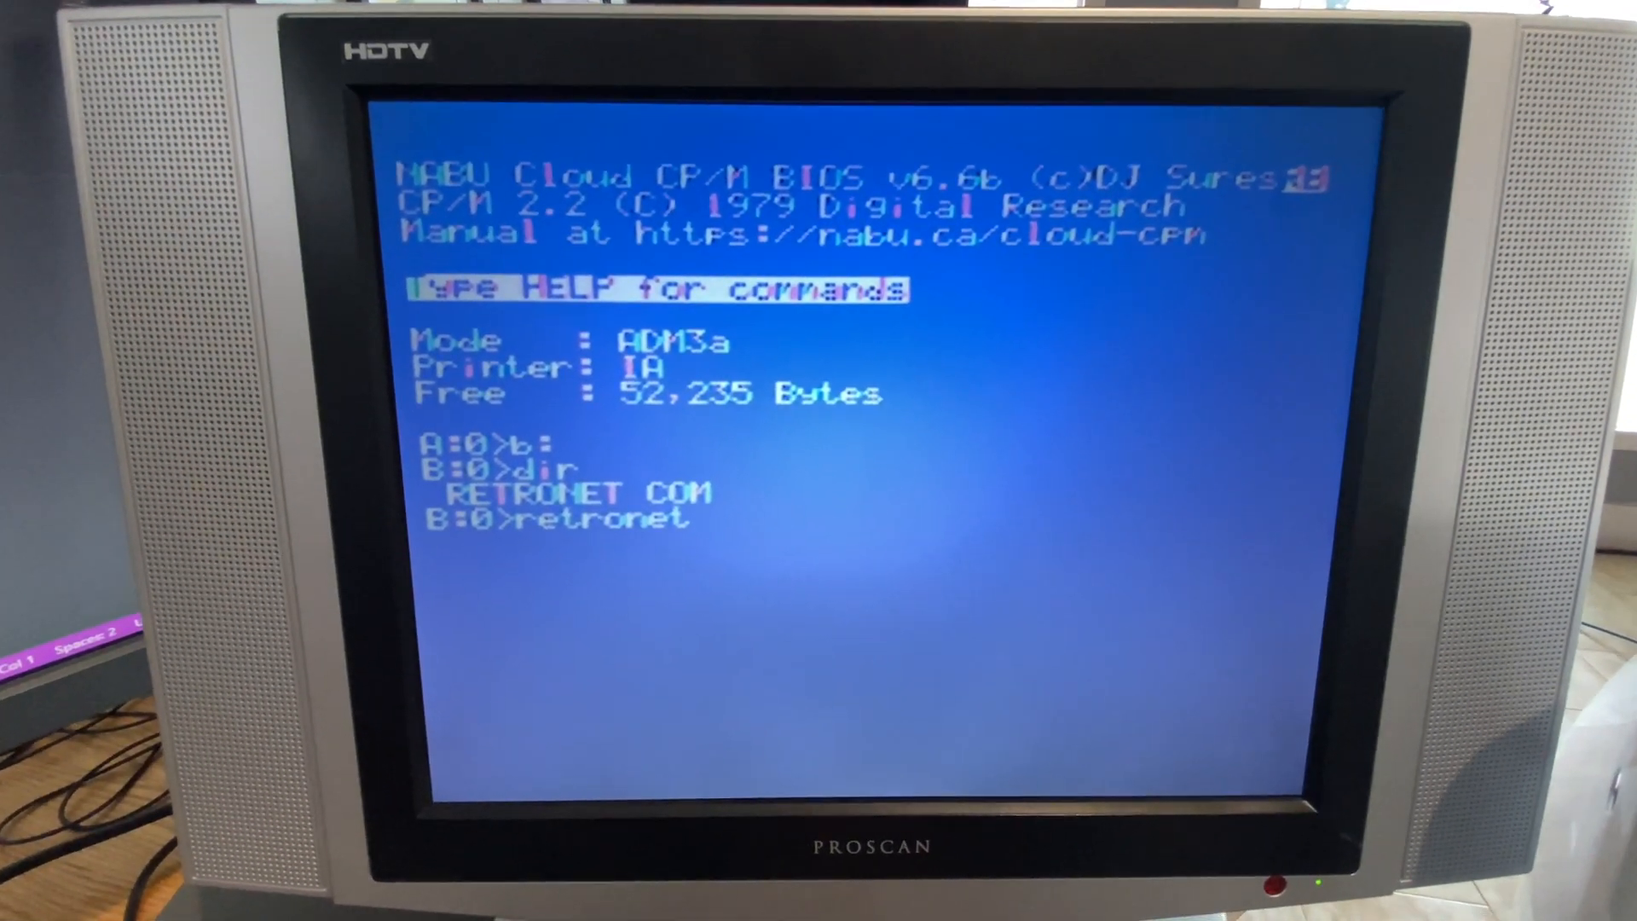
# Run retronet on drive B to launch RetroNet Client 3.5b.
pyautogui.press('enter')
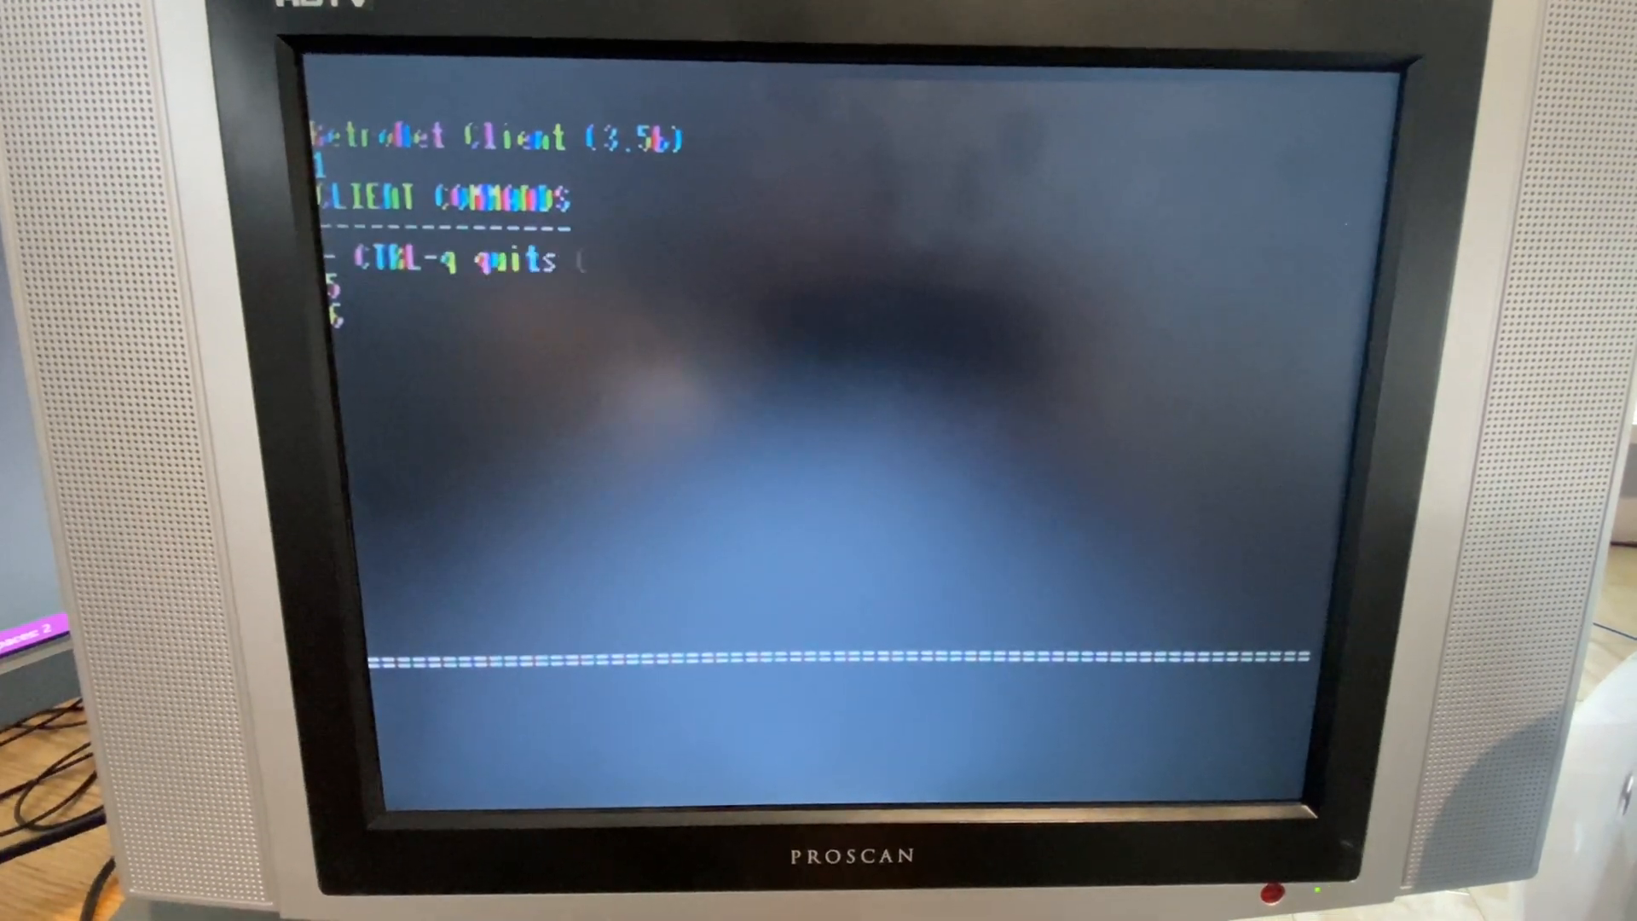